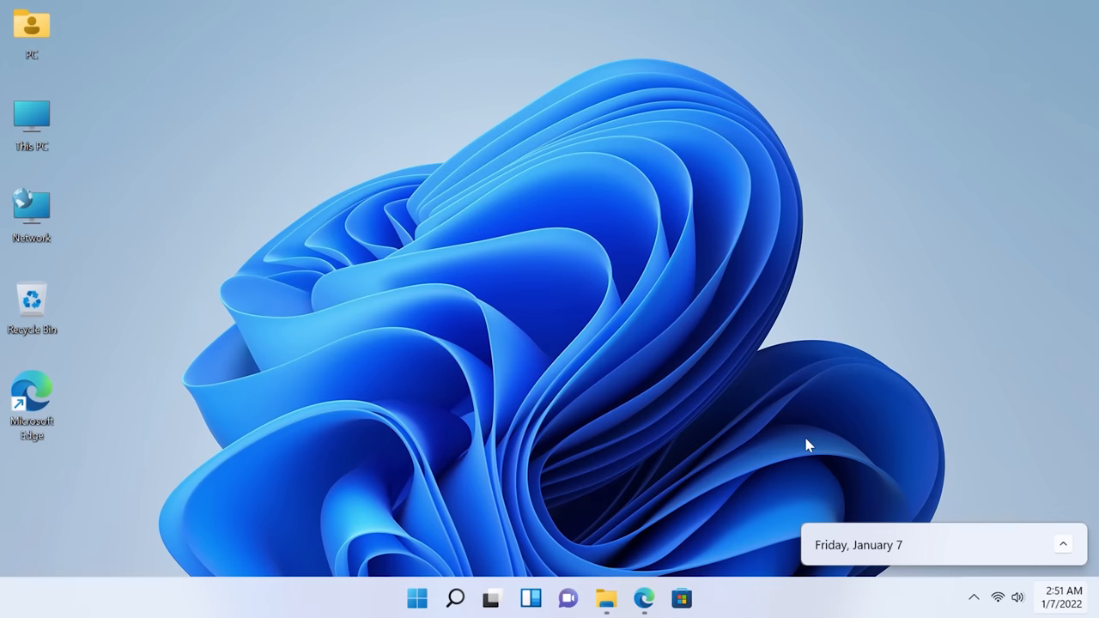
mouse_move(604, 597)
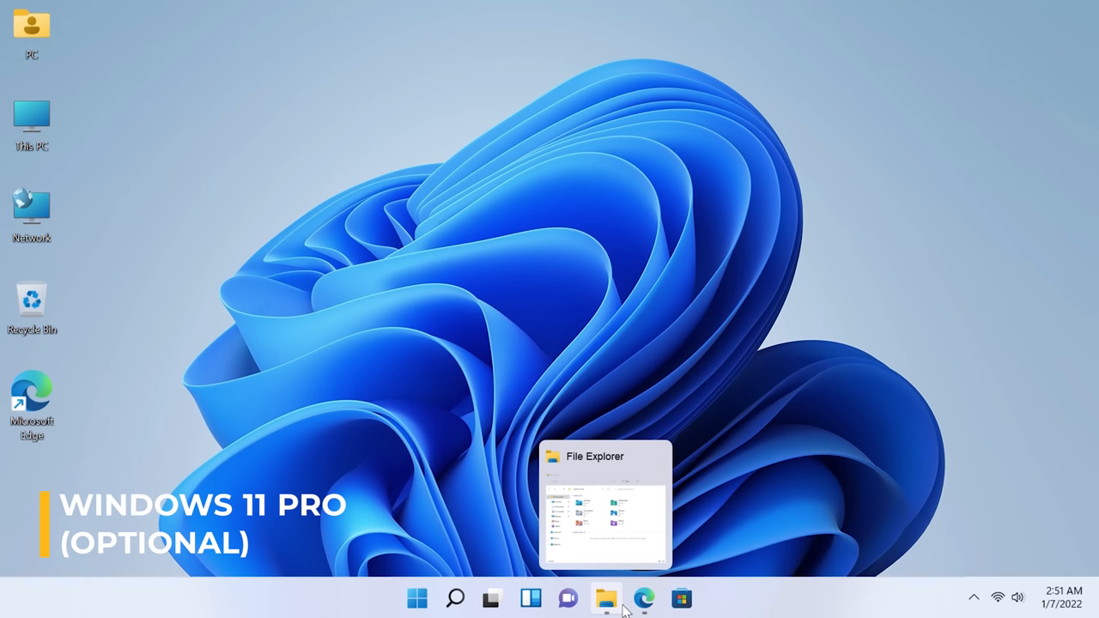
Show the Bluetooth & devices page in Settings for pairing the game controller
left_click(606, 597)
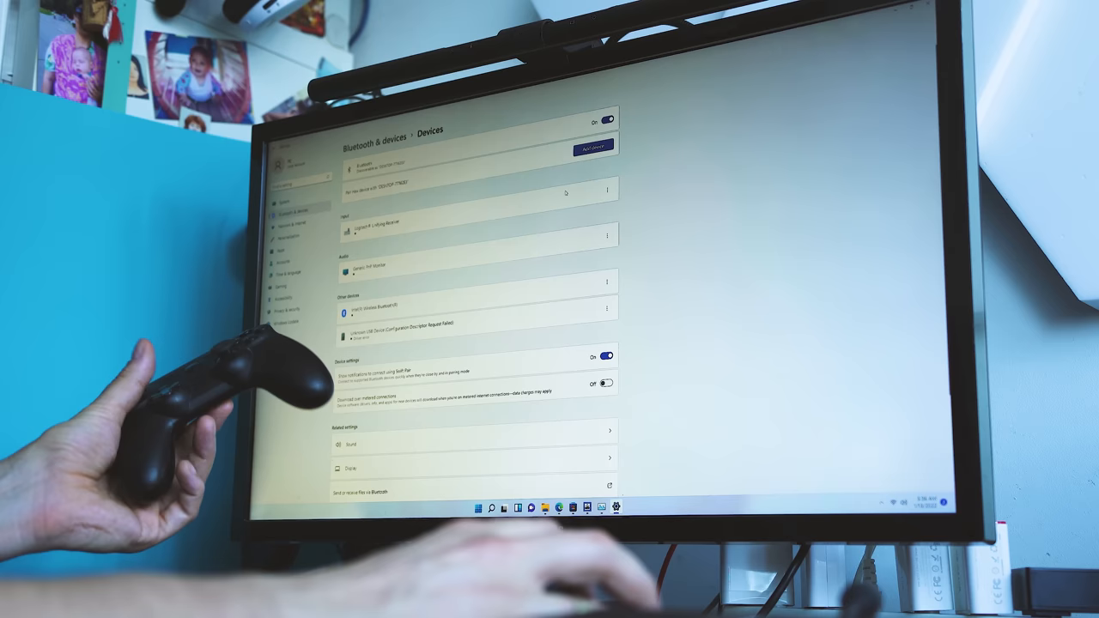
Bring up the Speedtest by Ookla site in the browser, ready to test
left_click(591, 148)
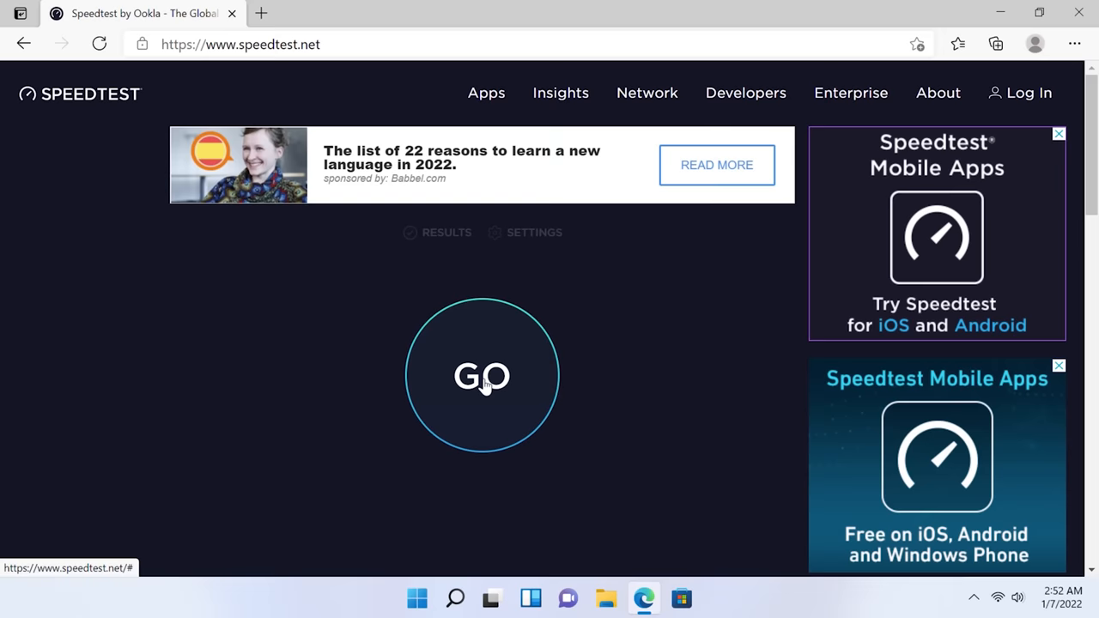
Run the Wi-Fi speed test, then reach the Aptio BIOS Main page showing Celeron N5105 and 8 GB
left_click(481, 375)
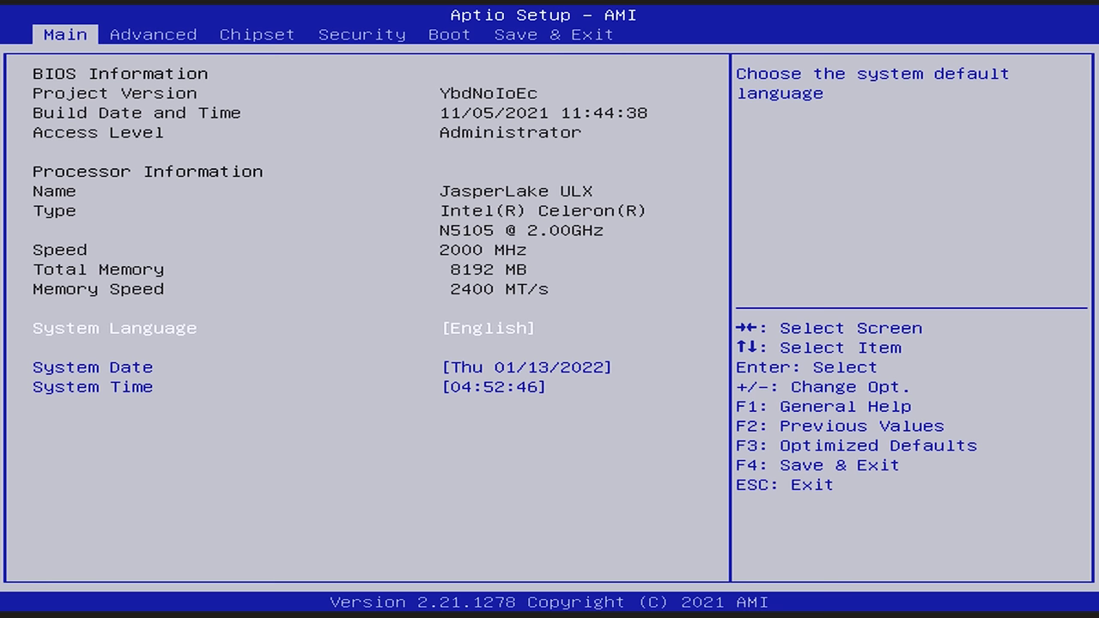
Review the BIOS Advanced tab, then show Settings > System > About with Celeron N5105, 8 GB, Windows 11 Pro 21H2
left_click(153, 34)
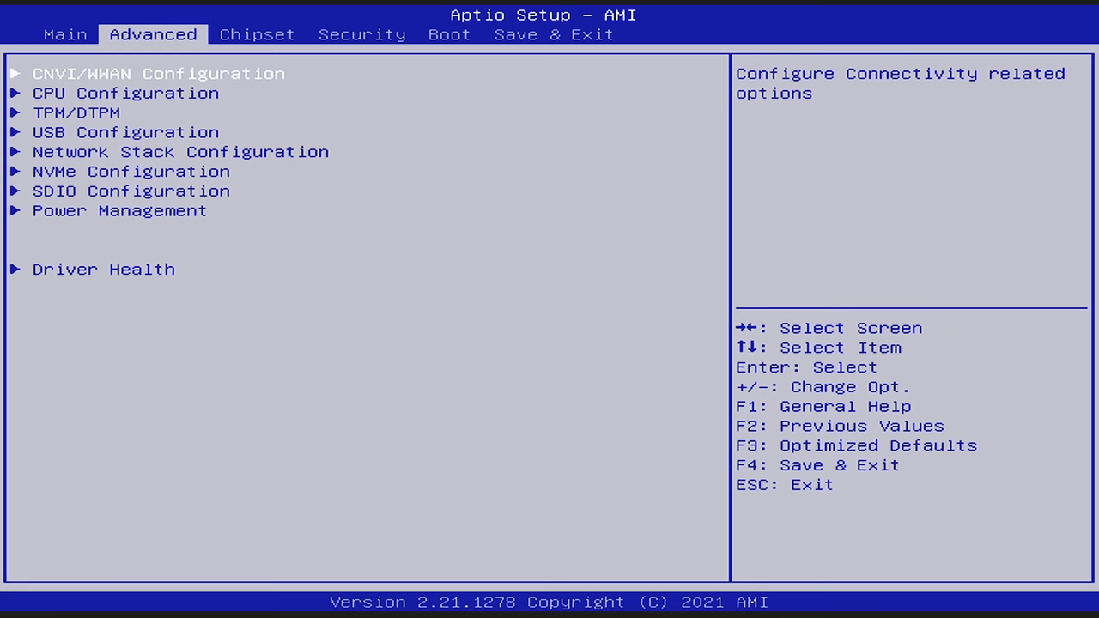
left_click(127, 93)
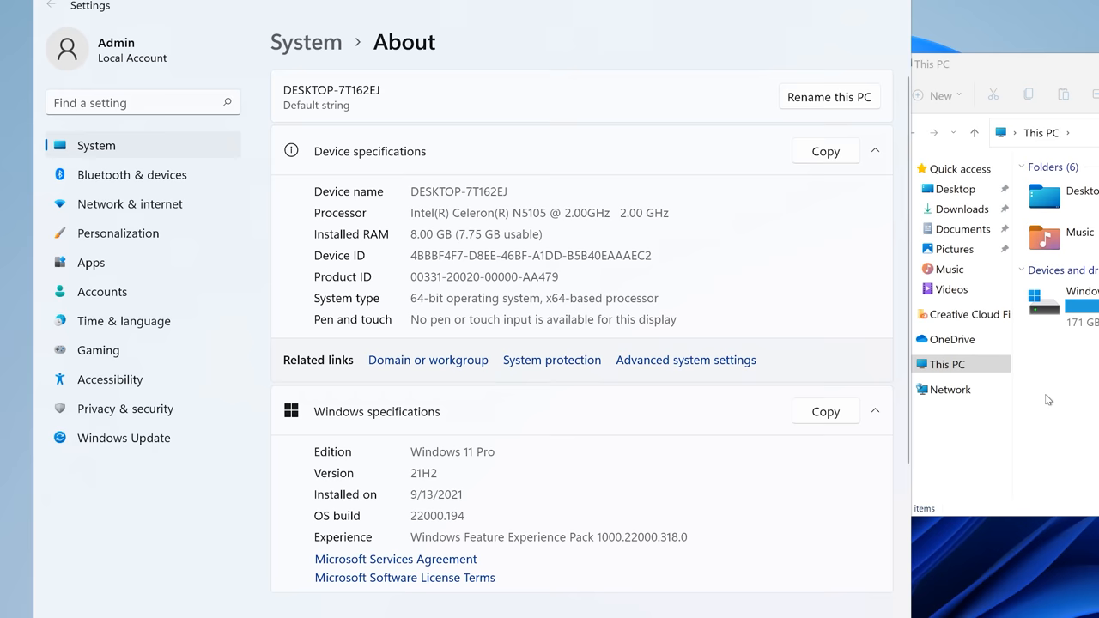
Browse Bluetooth & devices and Apps in Settings, then set up Fast Image Resizer and Stopwatch on both PCs
left_click(132, 175)
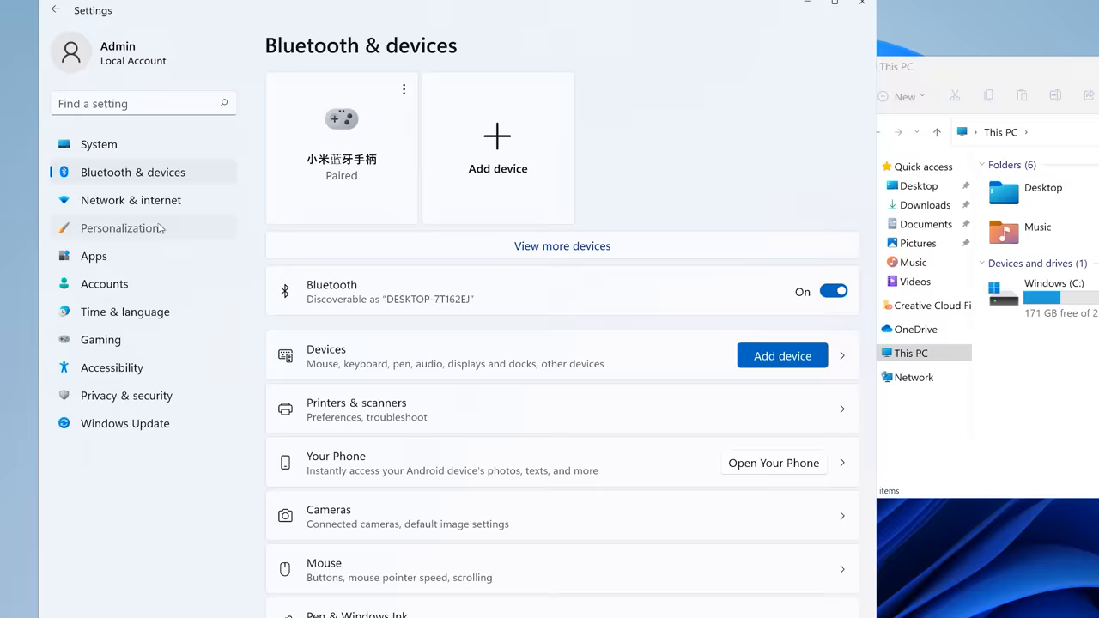
left_click(93, 256)
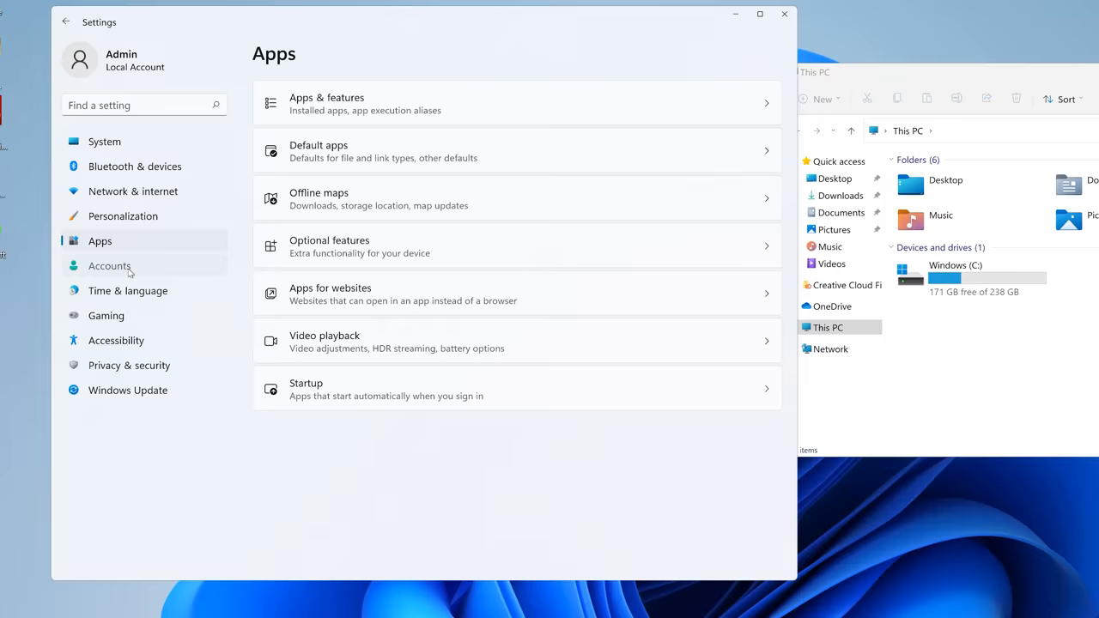
left_click(106, 316)
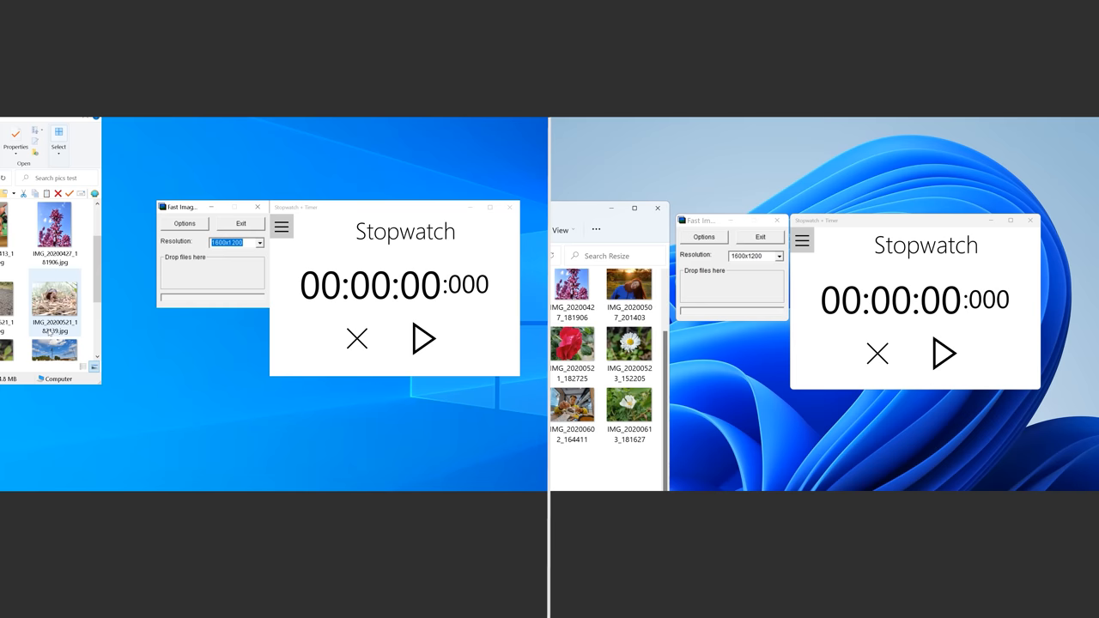
Start and stop the stopwatch for photo encoding; primary PC finishes at about 7.4 seconds
left_click(422, 339)
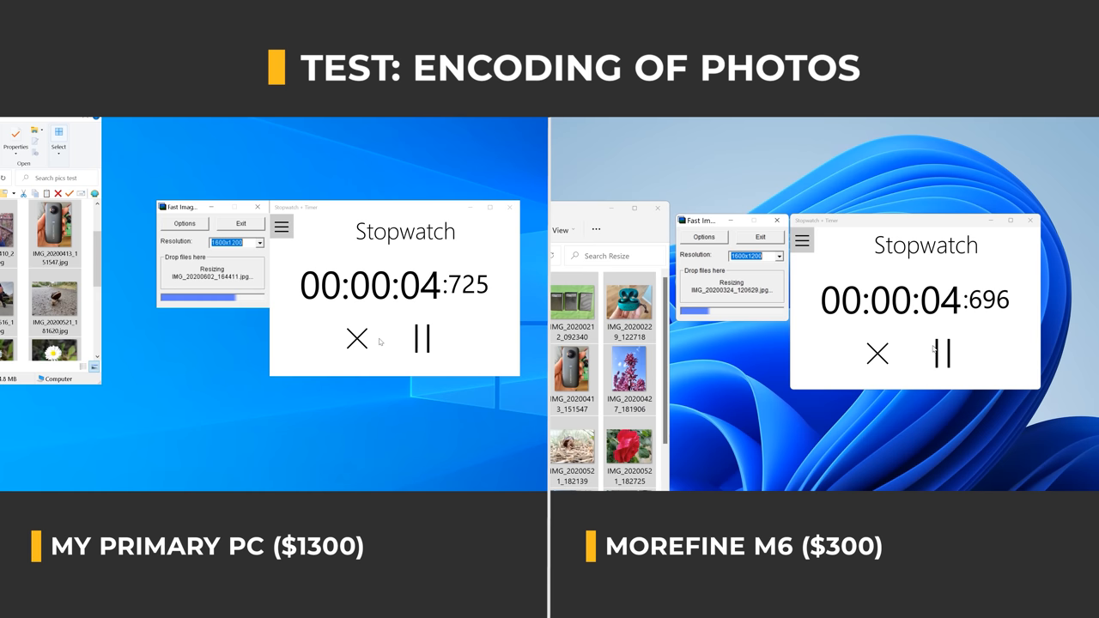
left_click(421, 336)
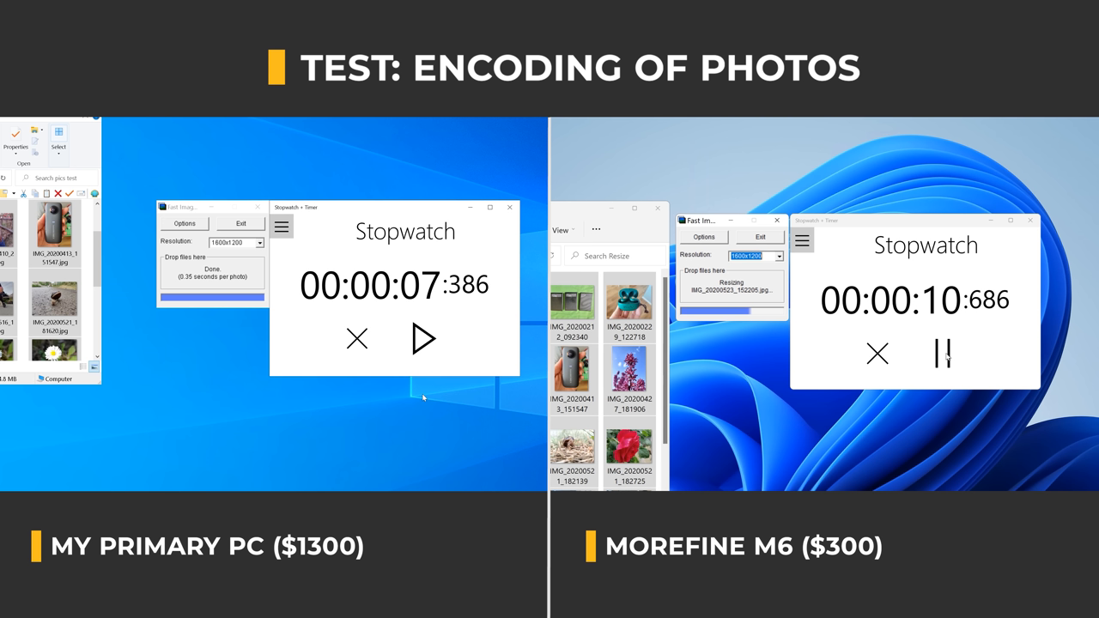